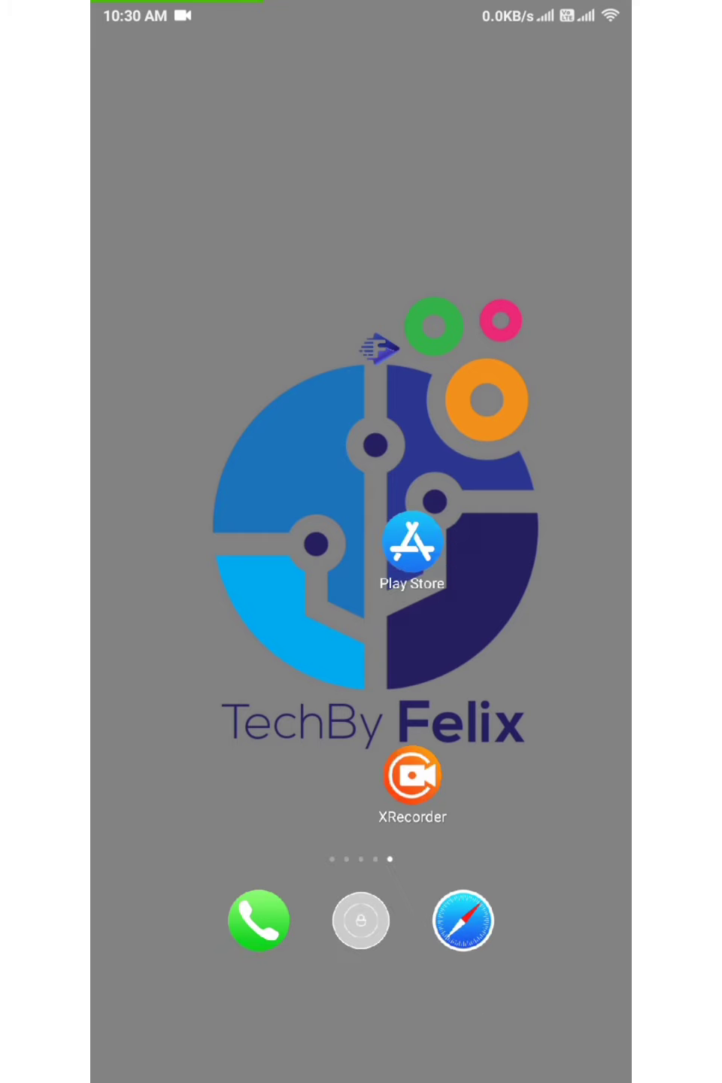
# Search Play Store for 'screen recorder' from history and open the XRecorder by InShot listing.
pyautogui.click(412, 543)
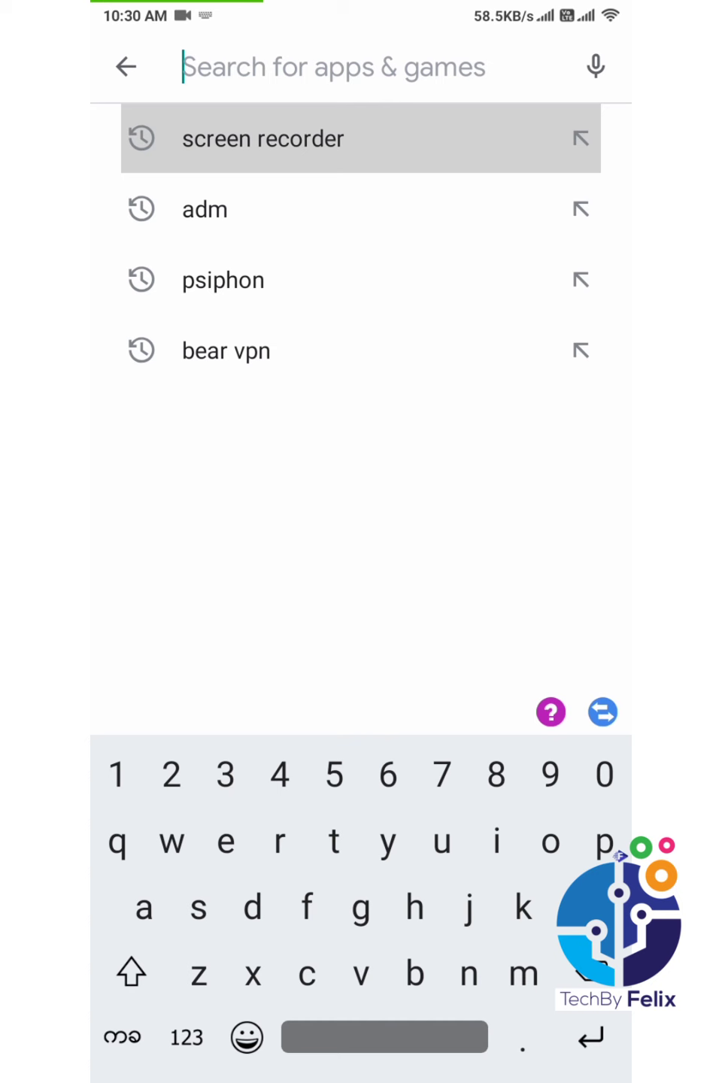
pyautogui.click(264, 138)
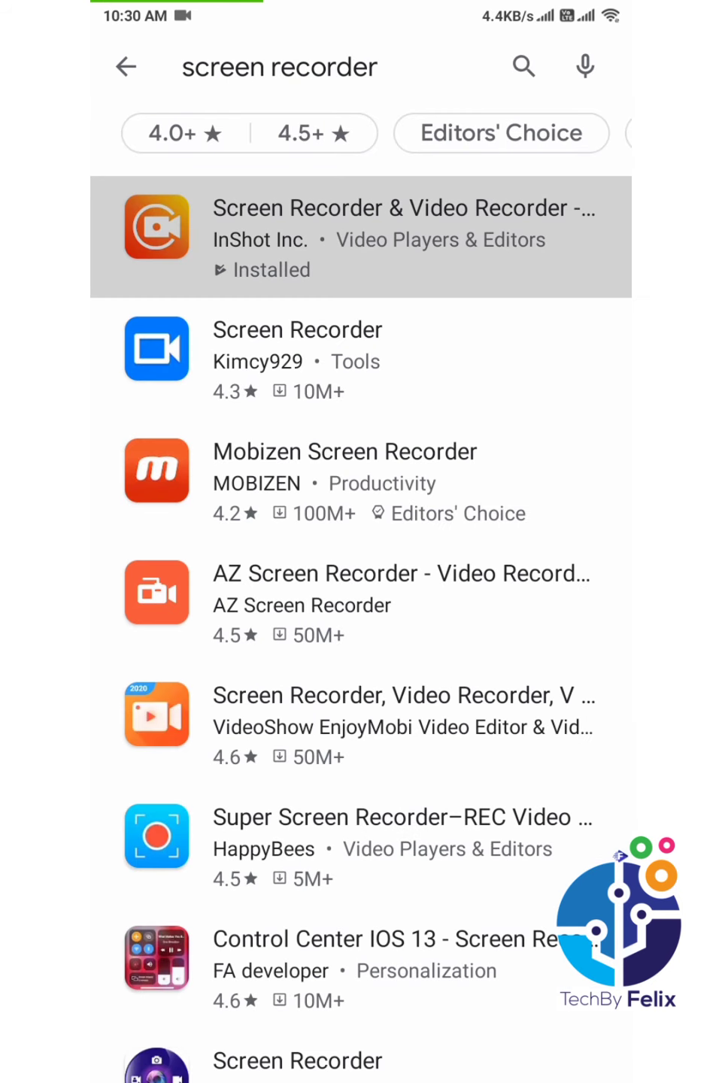
pyautogui.click(362, 237)
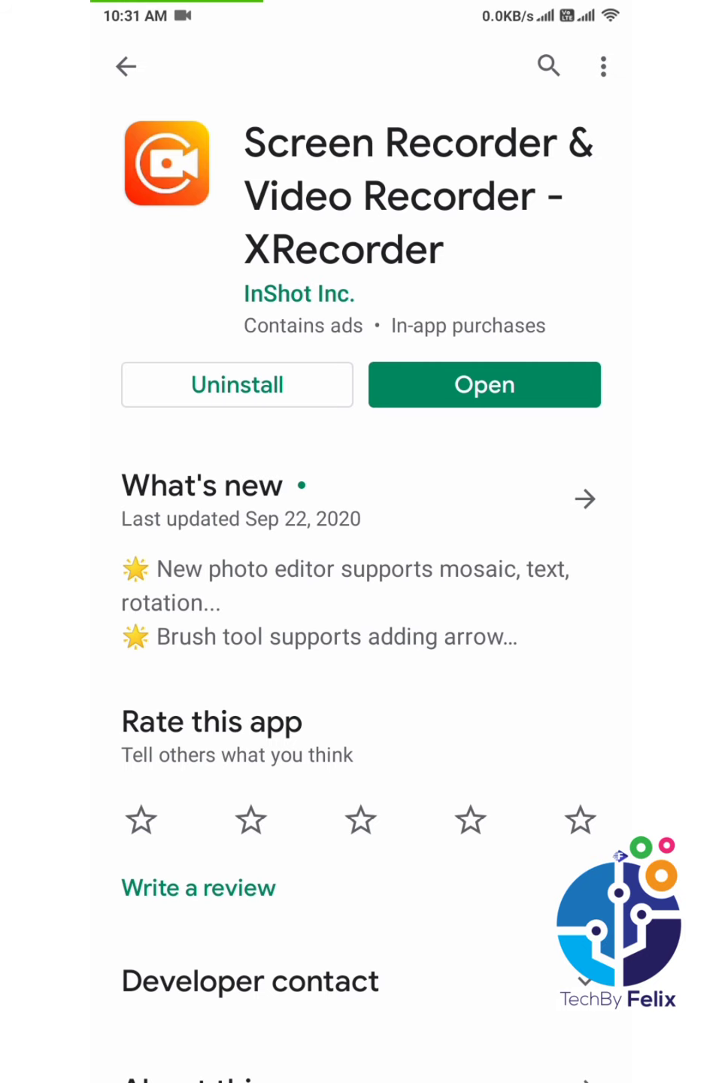
# Launch XRecorder and allow its pop-up window request, reaching the 'Display over other apps' setting.
pyautogui.click(484, 385)
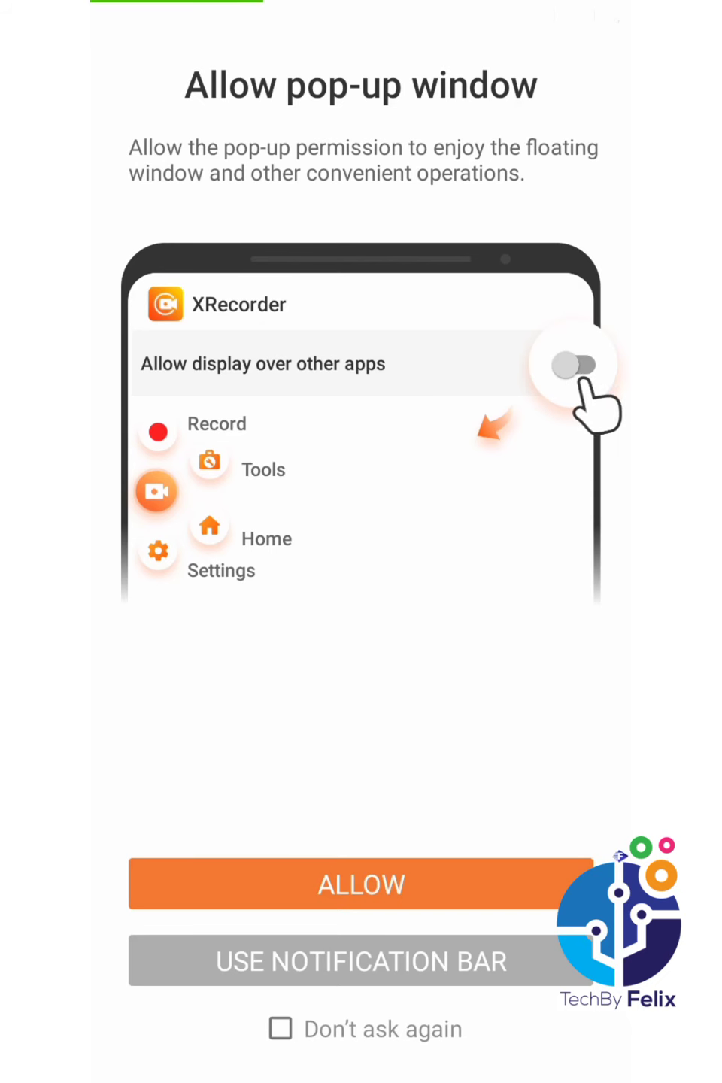
pyautogui.click(575, 365)
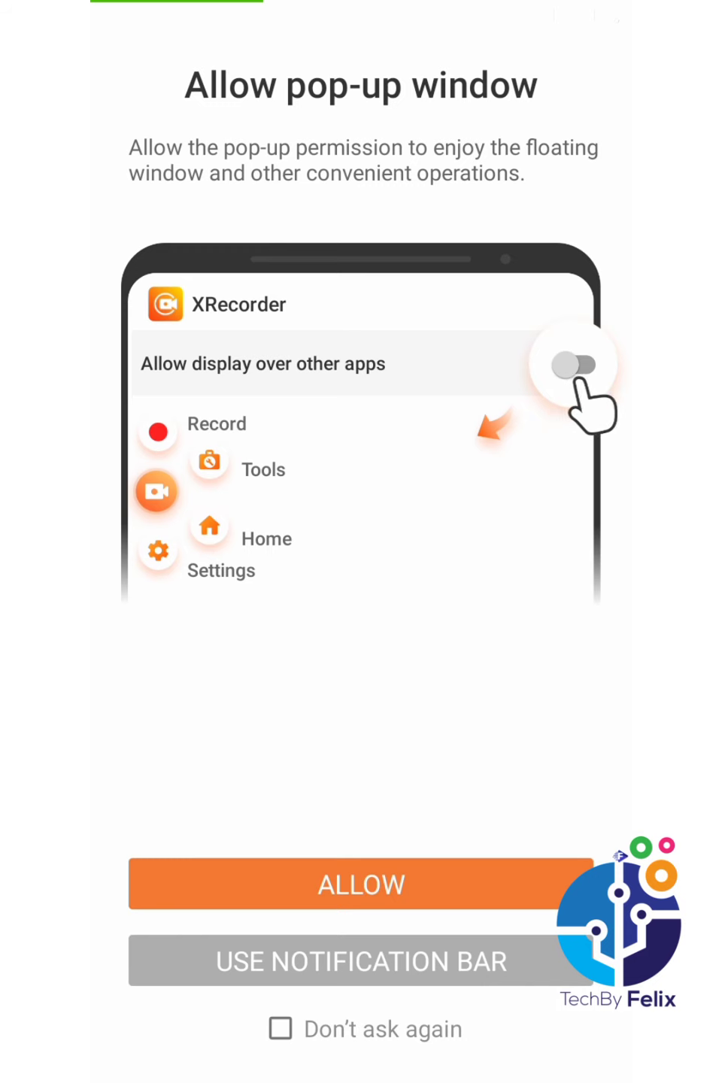
pyautogui.click(580, 366)
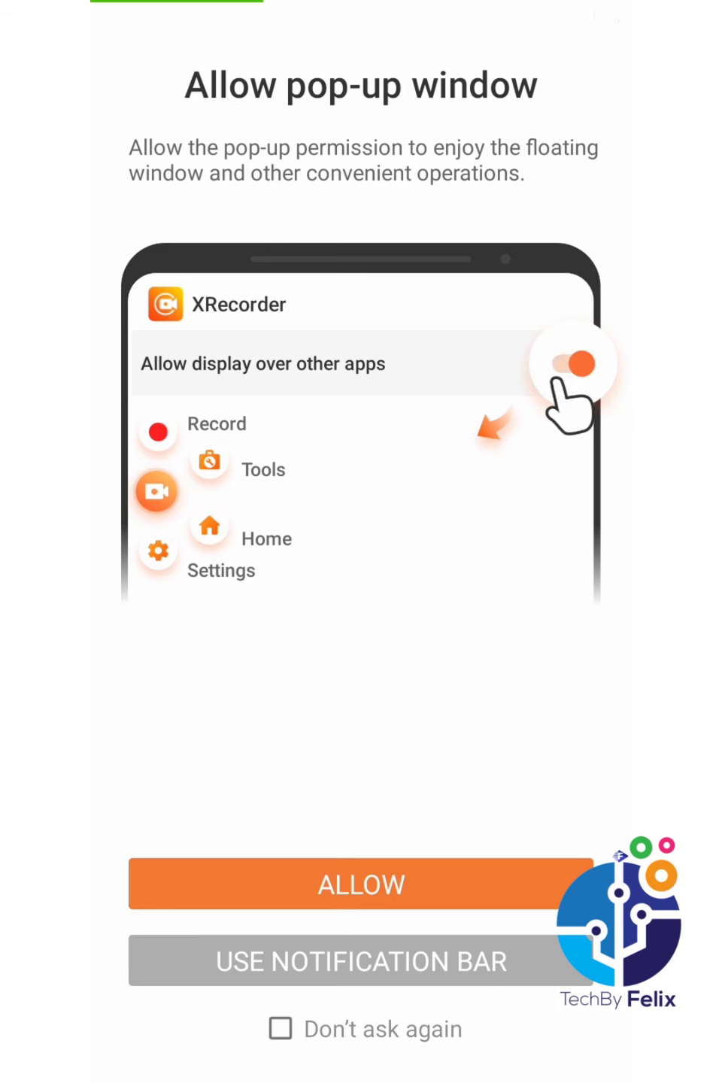
pyautogui.click(578, 364)
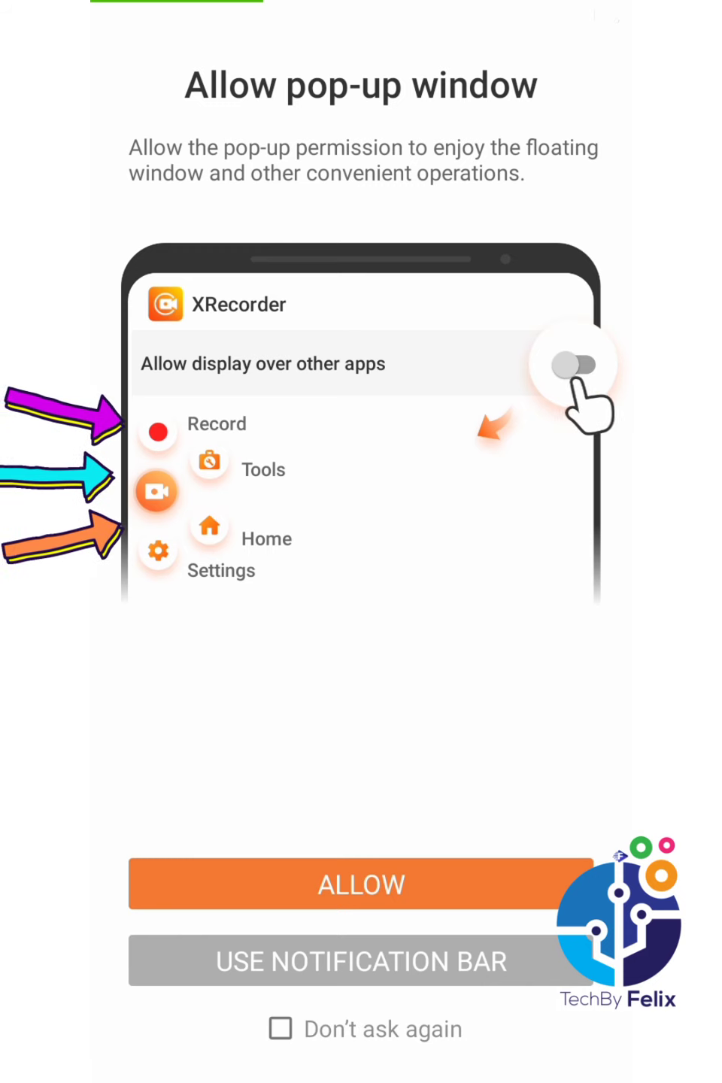
pyautogui.click(578, 365)
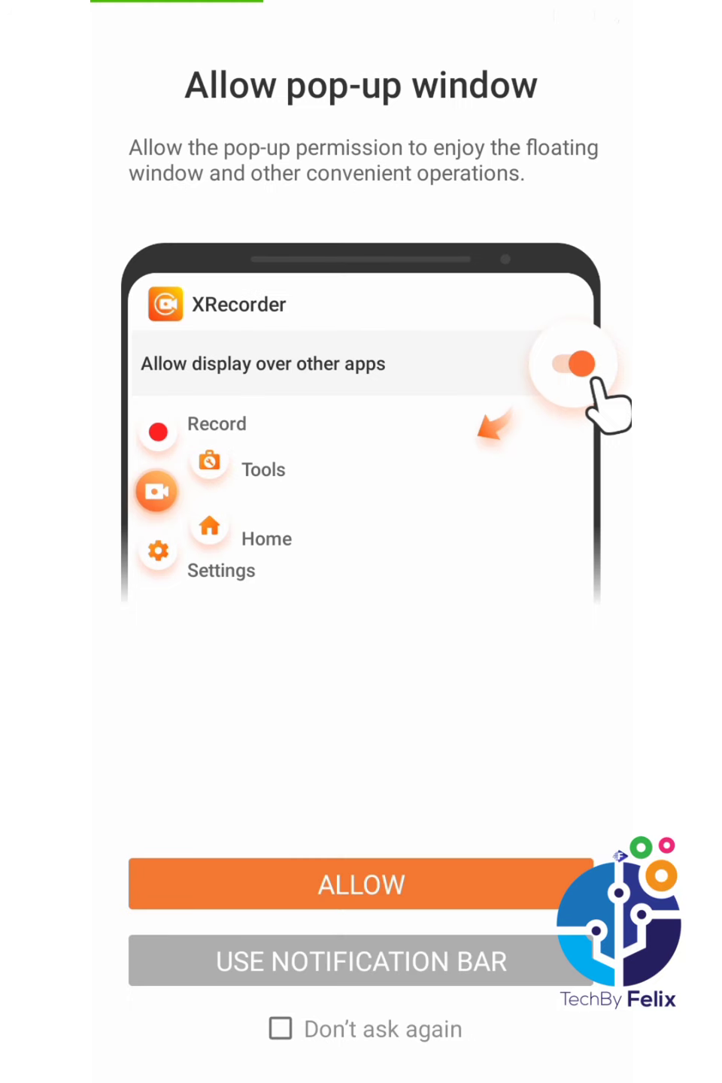
pyautogui.click(577, 366)
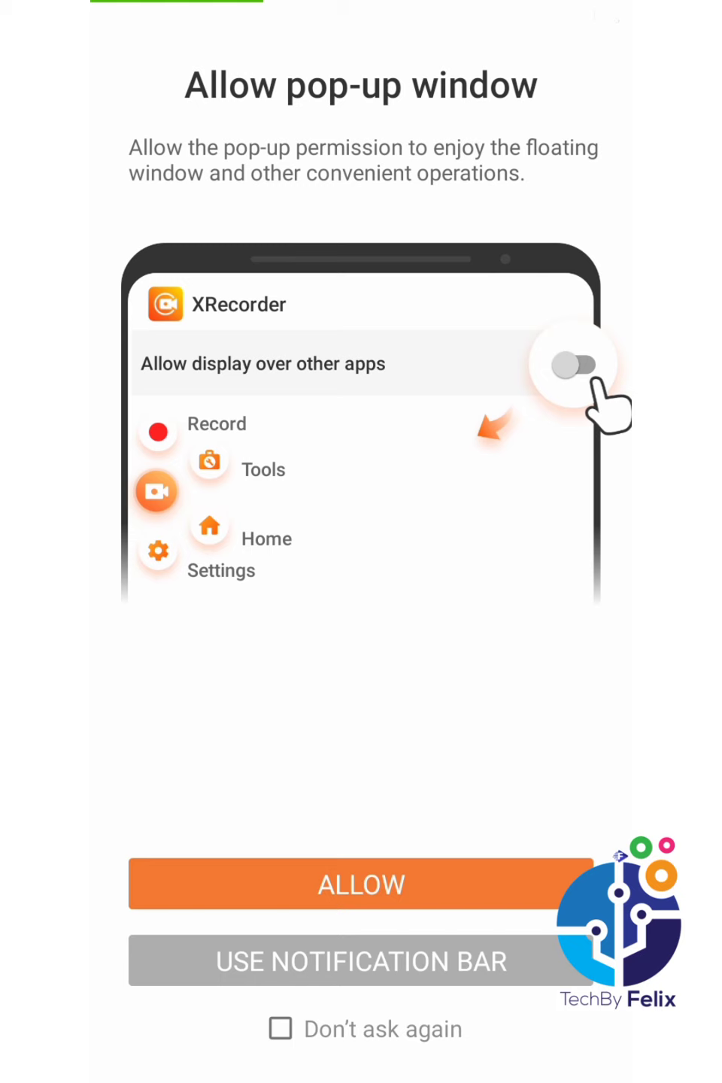
pyautogui.click(575, 366)
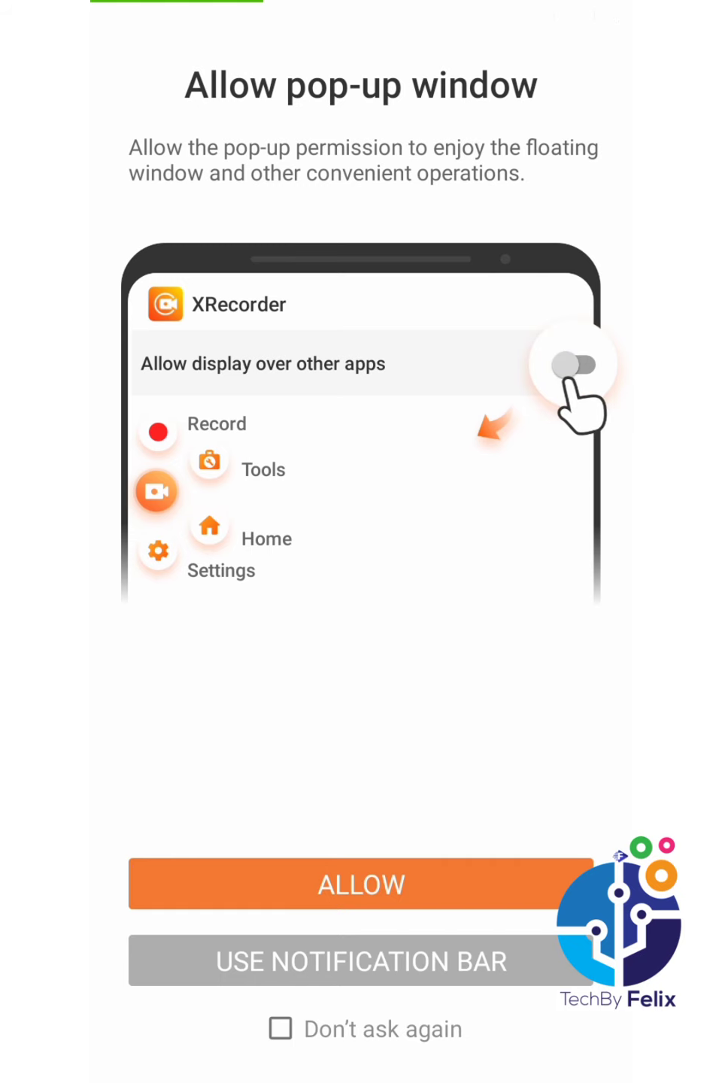
pyautogui.click(361, 884)
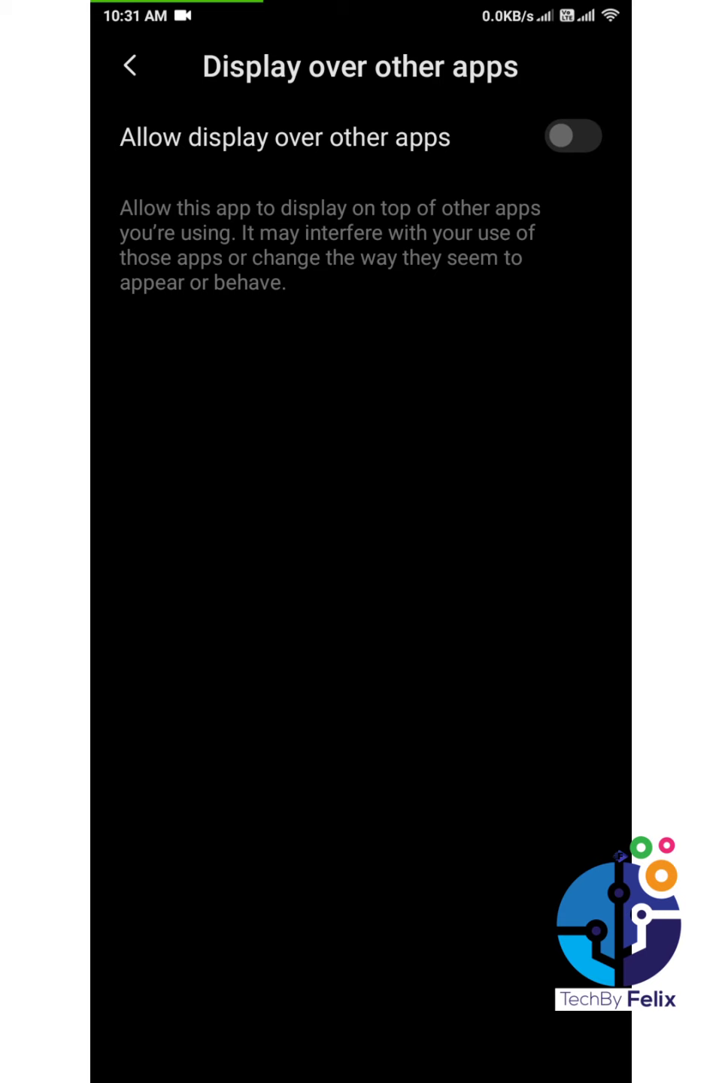
# Grant display-over-other-apps and photos/media/files access so the main video screen appears.
pyautogui.click(572, 135)
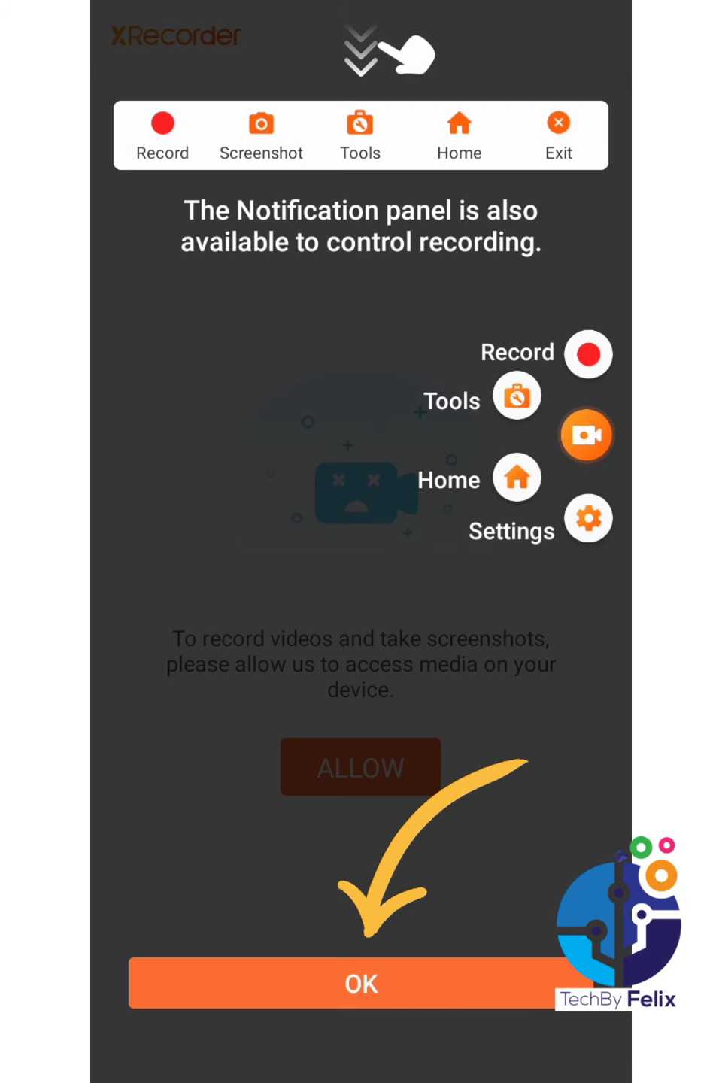
pyautogui.click(361, 984)
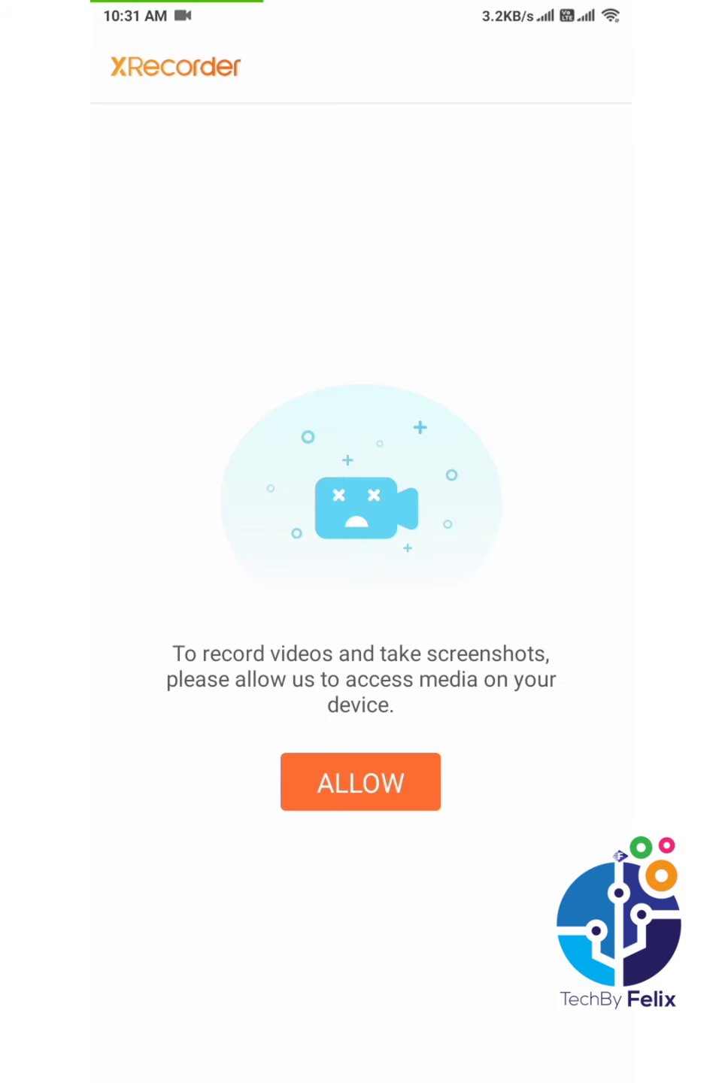
pyautogui.click(360, 782)
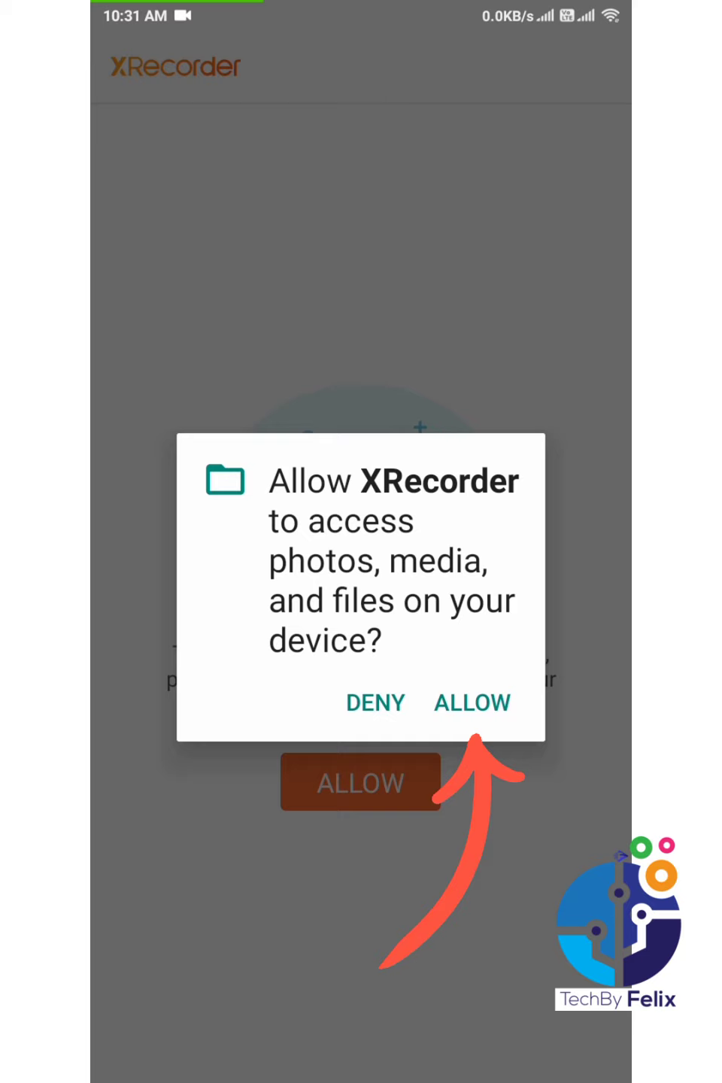
pyautogui.click(473, 703)
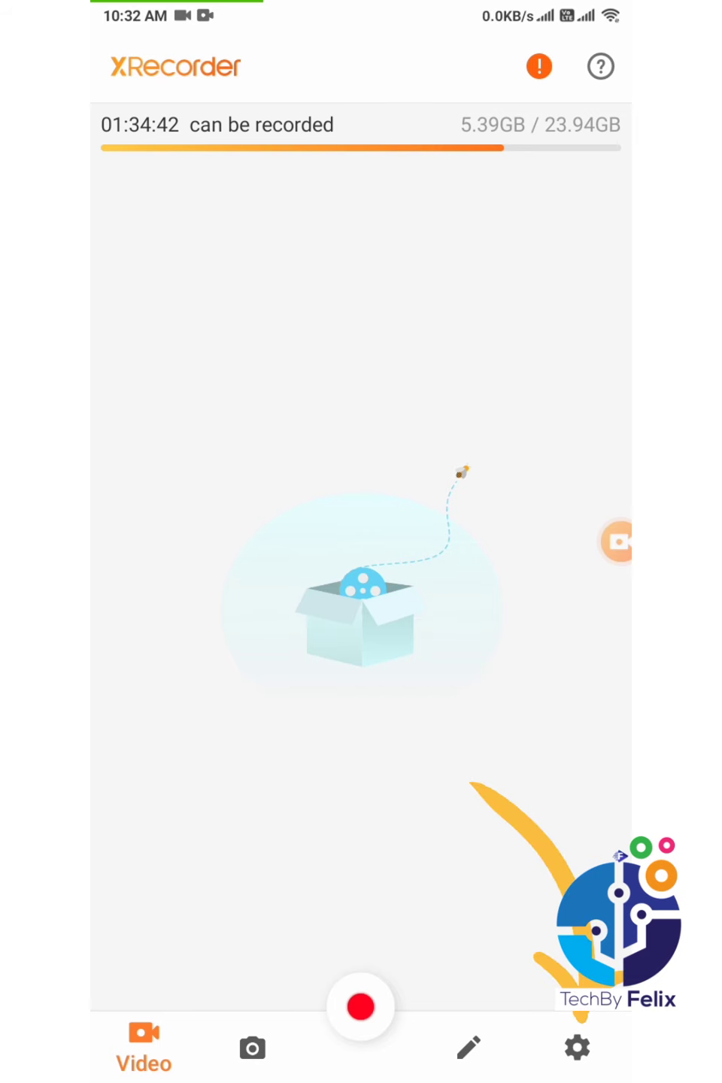
# Change the video resolution in Settings from 640P to 1080P.
pyautogui.click(578, 1048)
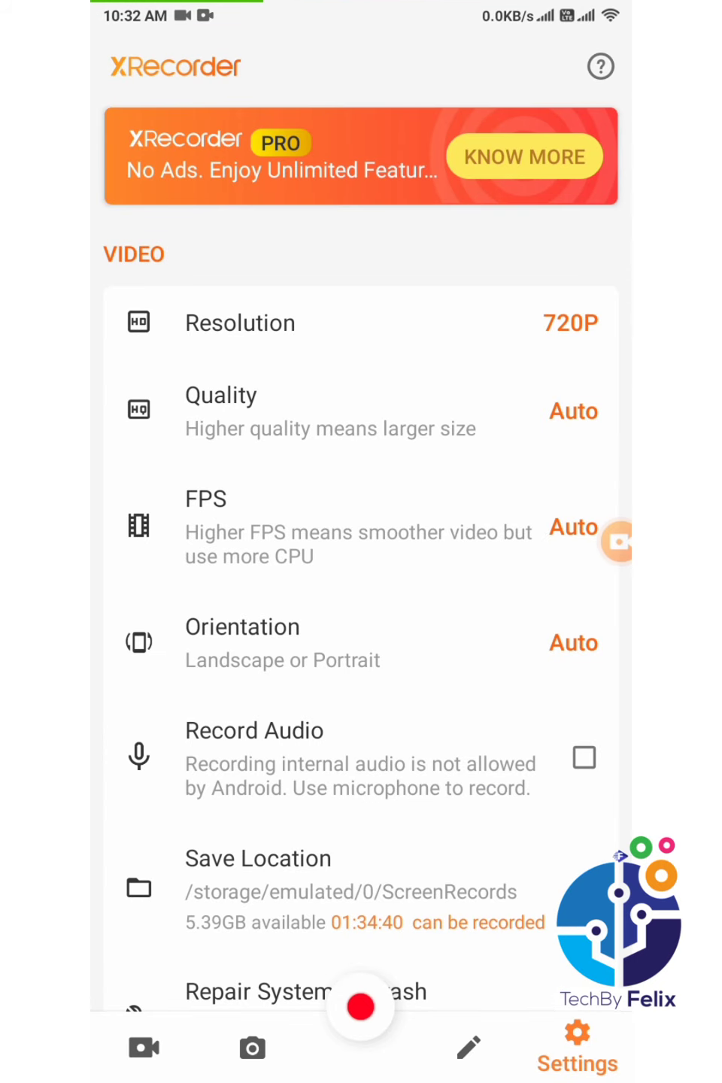
pyautogui.click(240, 322)
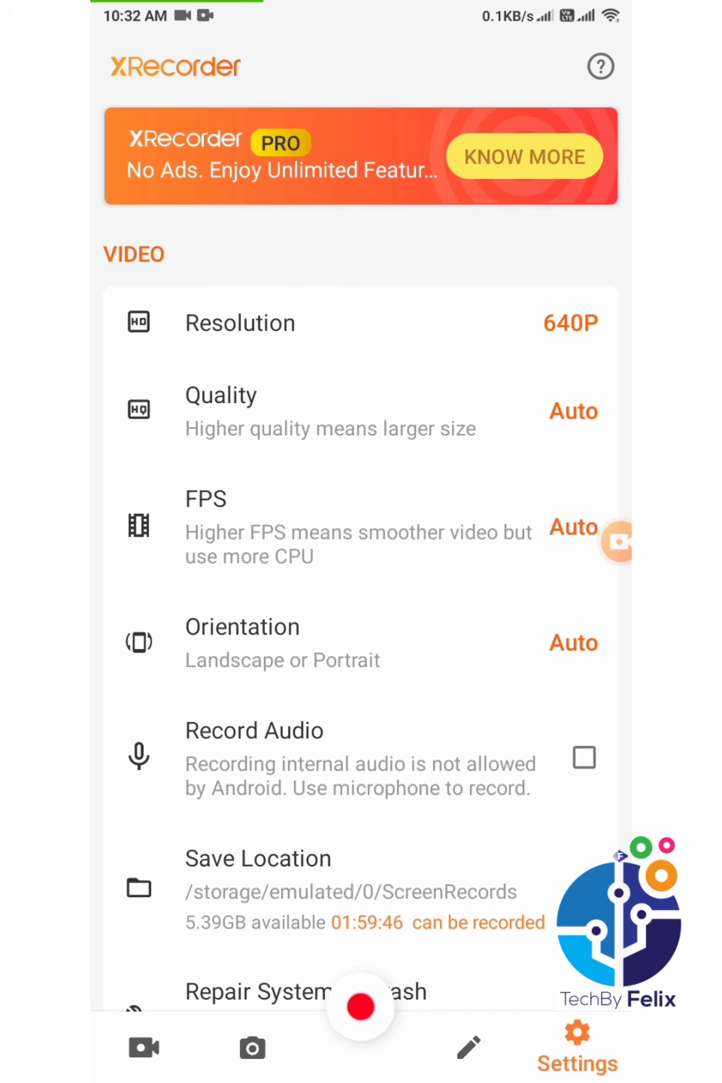
pyautogui.click(240, 322)
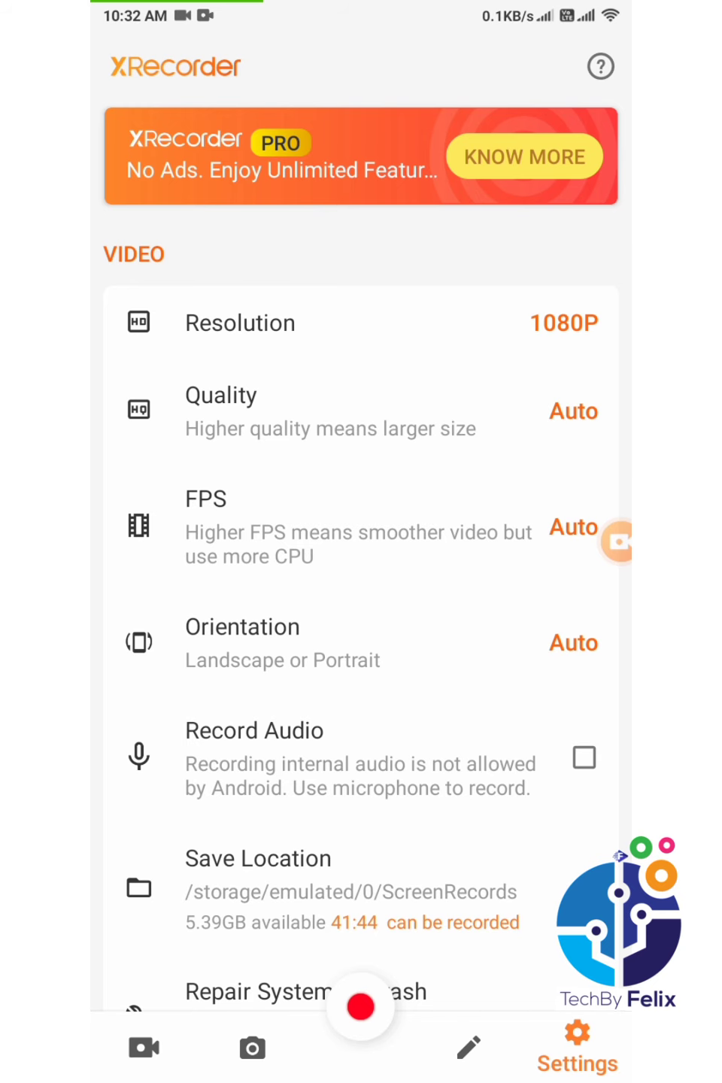
pyautogui.scroll(-3)
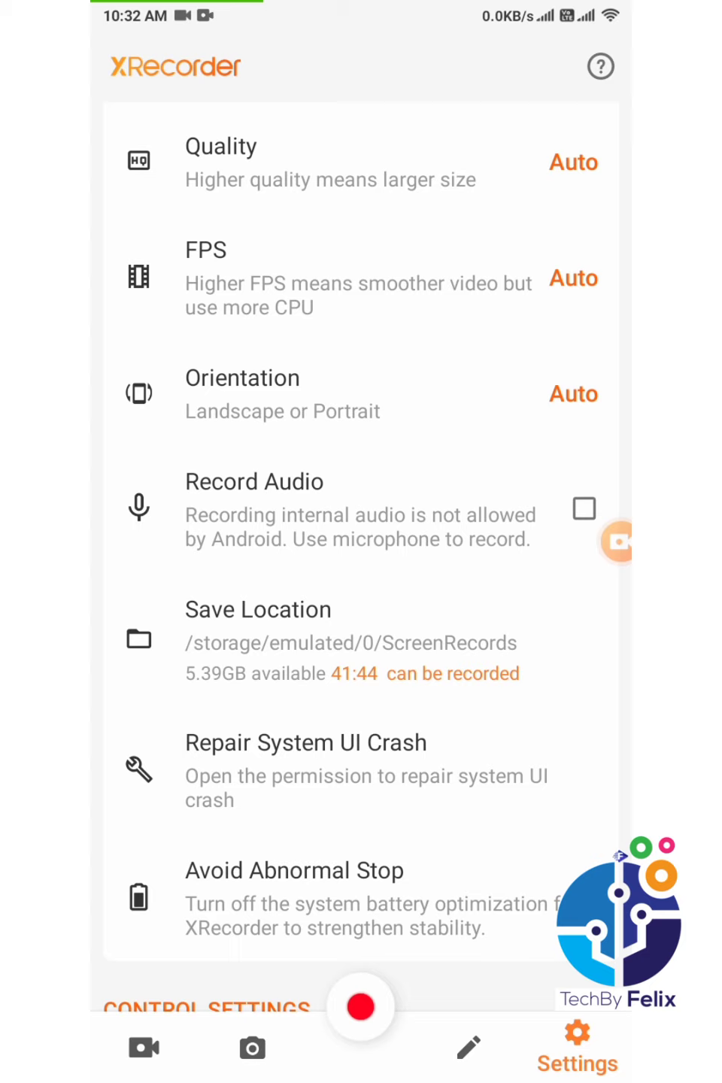
# Enable Record Audio with microphone permission, set a 5s countdown, and keep recording when screen is off.
pyautogui.click(584, 509)
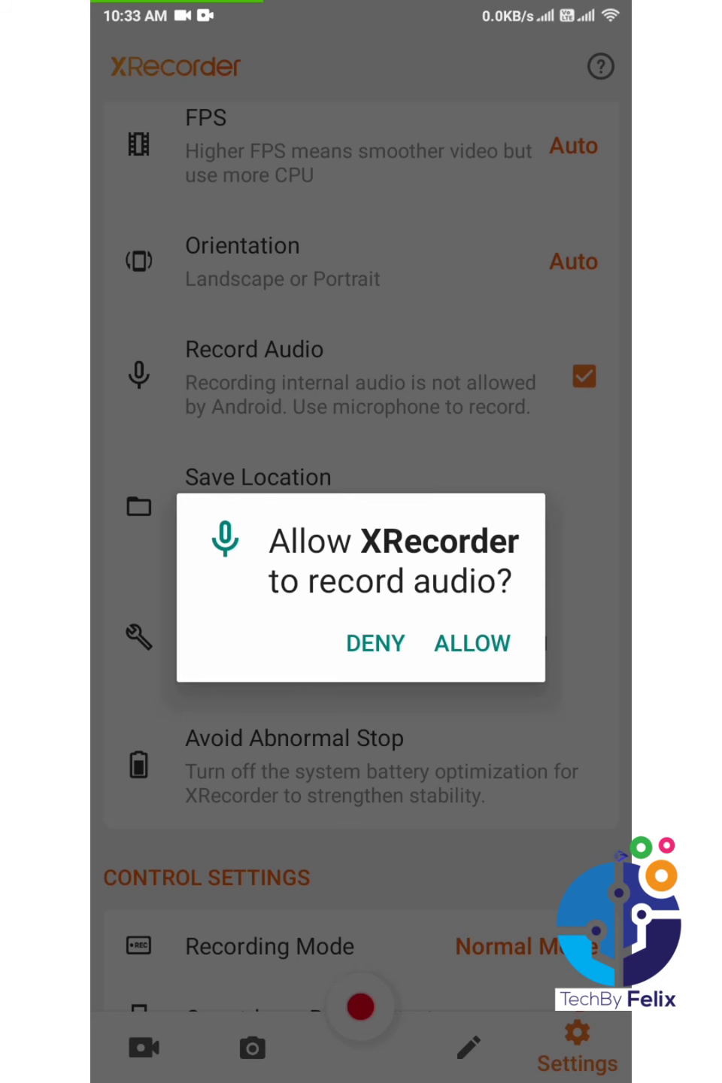
pyautogui.click(473, 642)
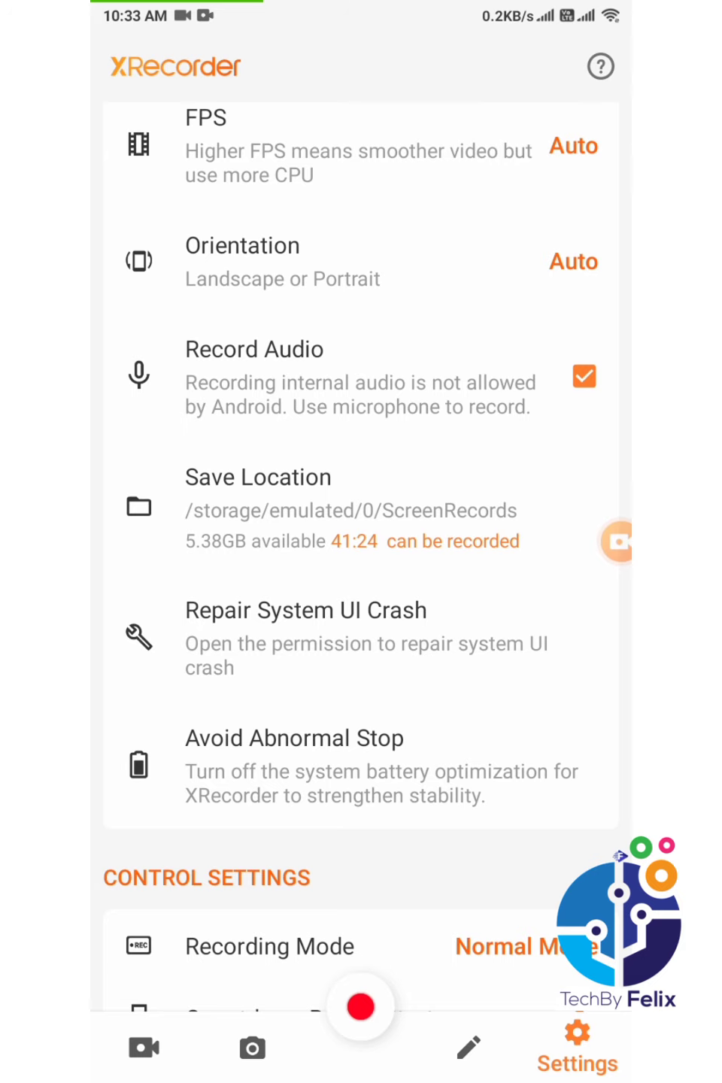
pyautogui.scroll(-3)
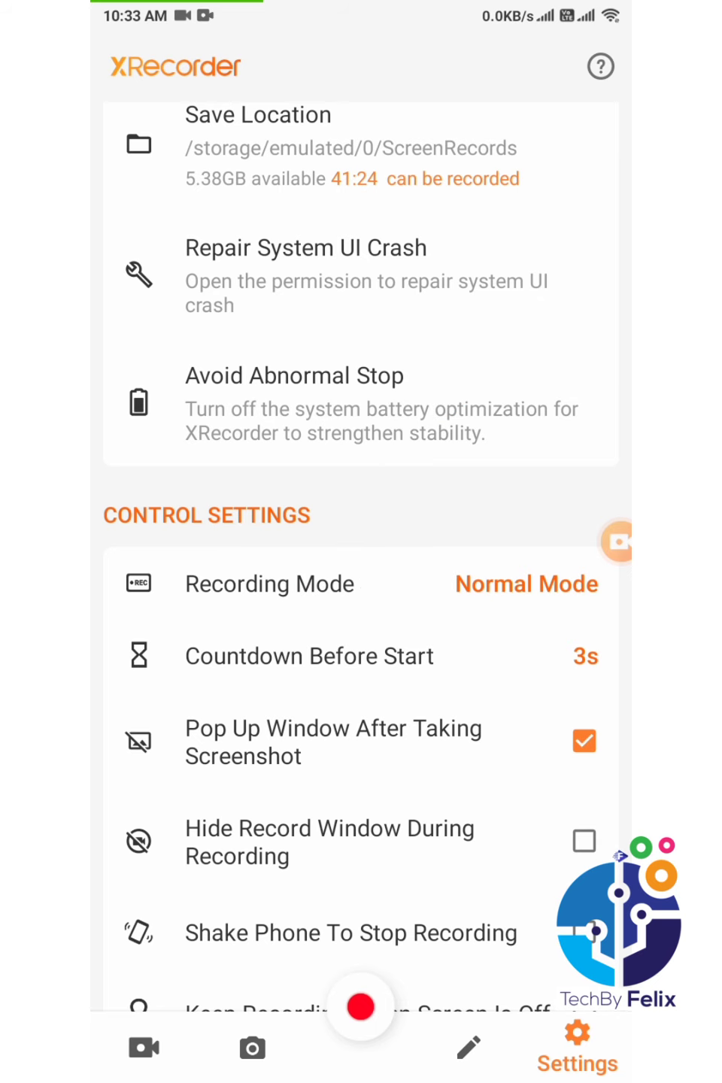
pyautogui.click(309, 656)
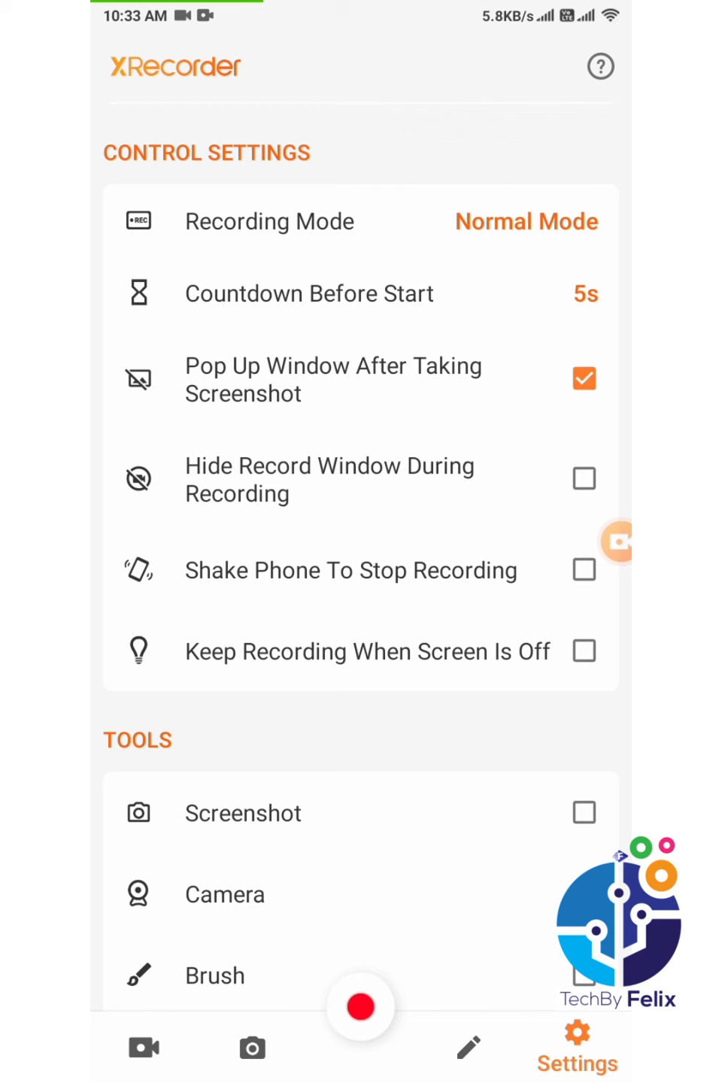
pyautogui.click(584, 652)
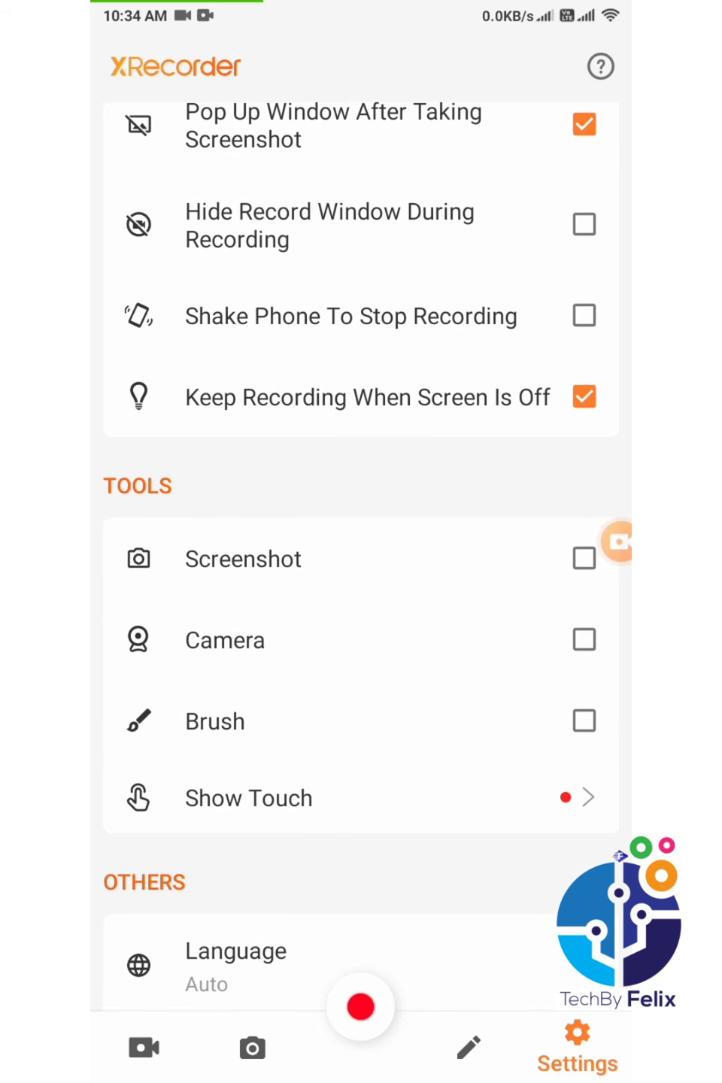
pyautogui.scroll(-3)
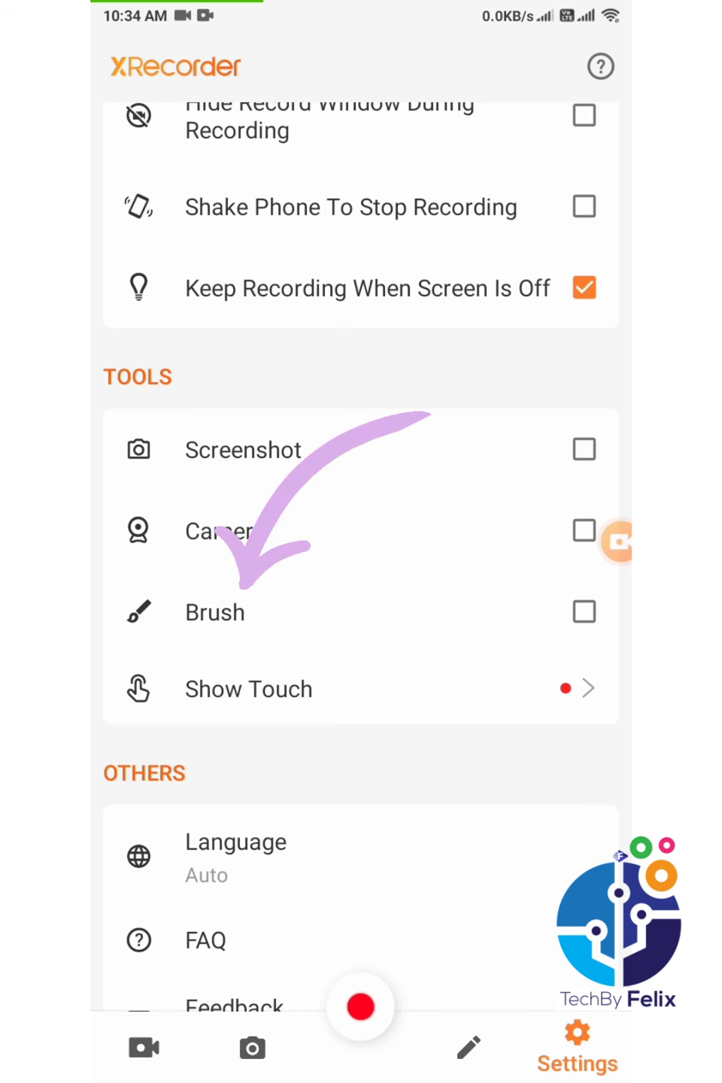
pyautogui.click(584, 611)
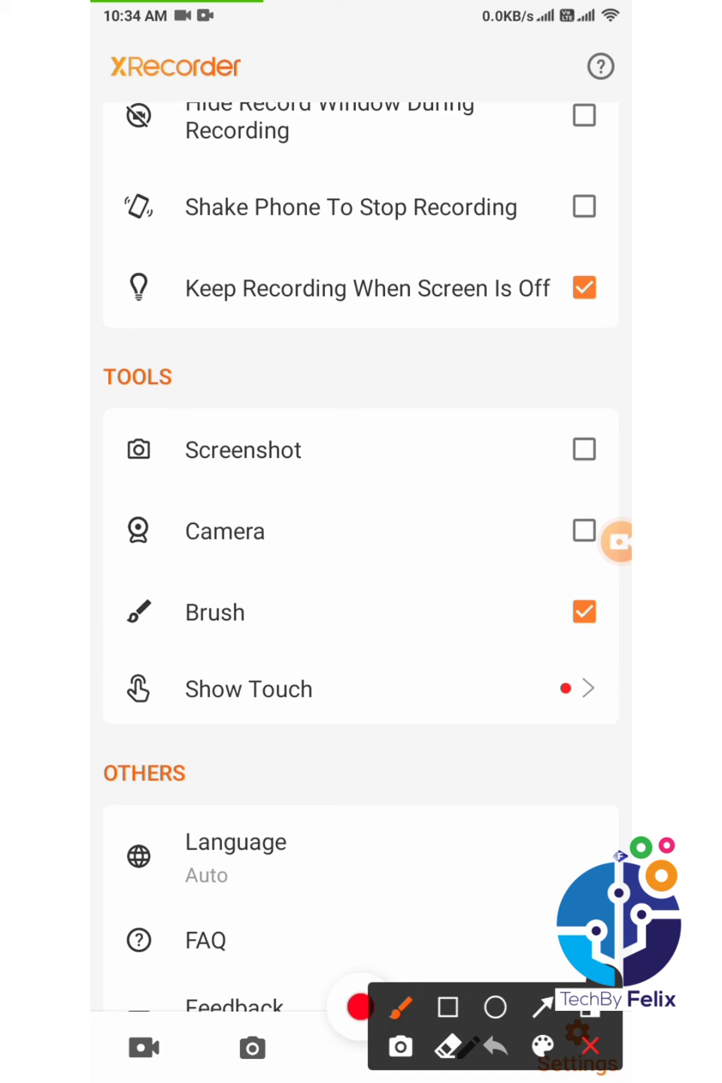
pyautogui.click(447, 1007)
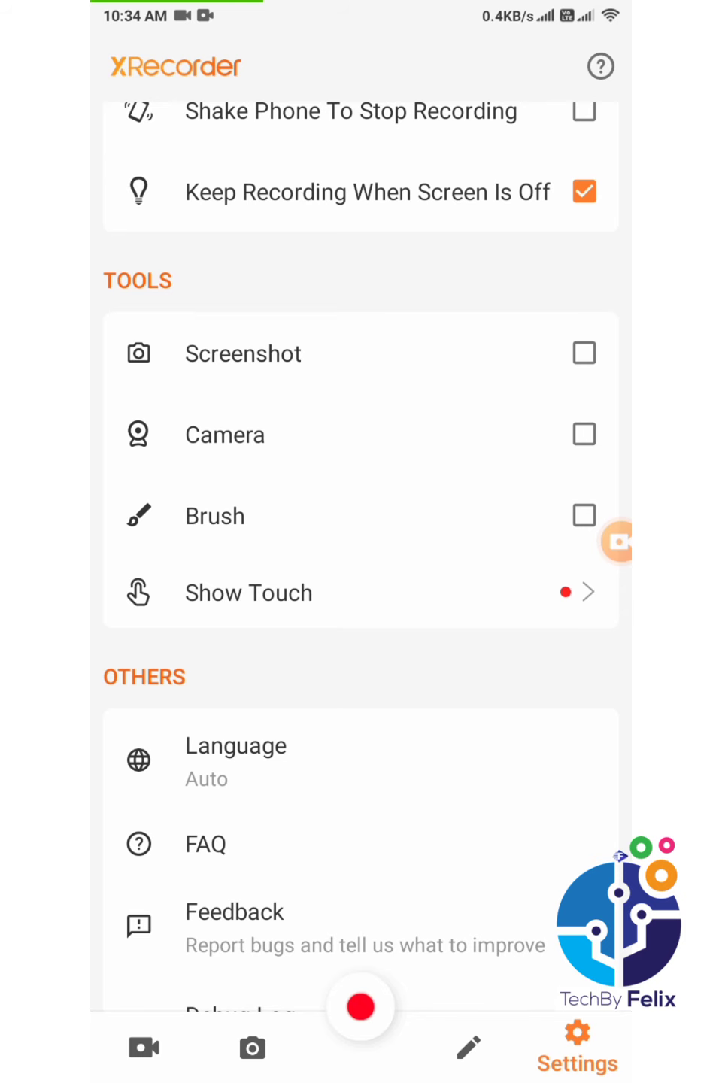
pyautogui.scroll(-3)
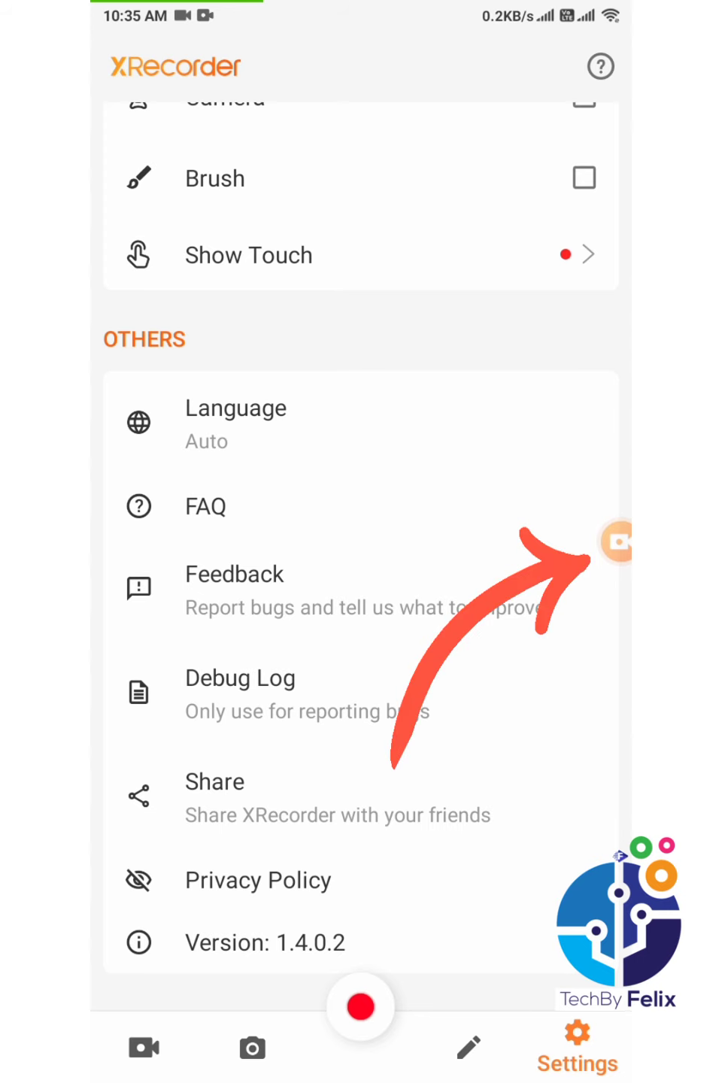
# Start a quick recording from the floating bubble, confirming the notice and 'Start now'.
pyautogui.click(614, 542)
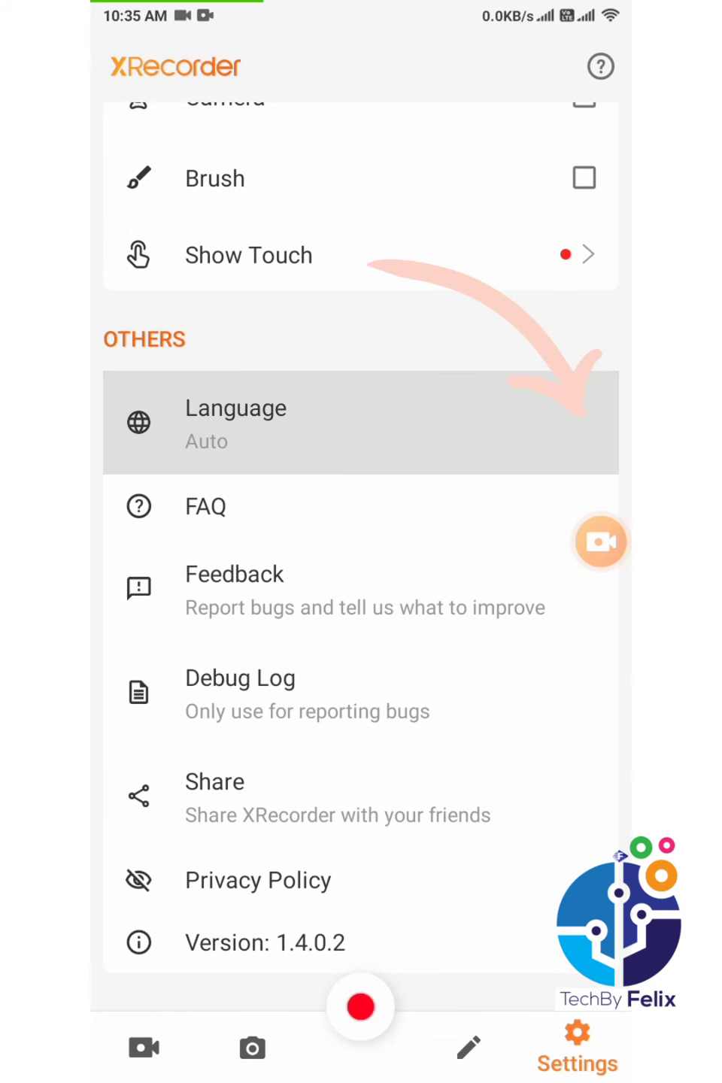
pyautogui.click(235, 421)
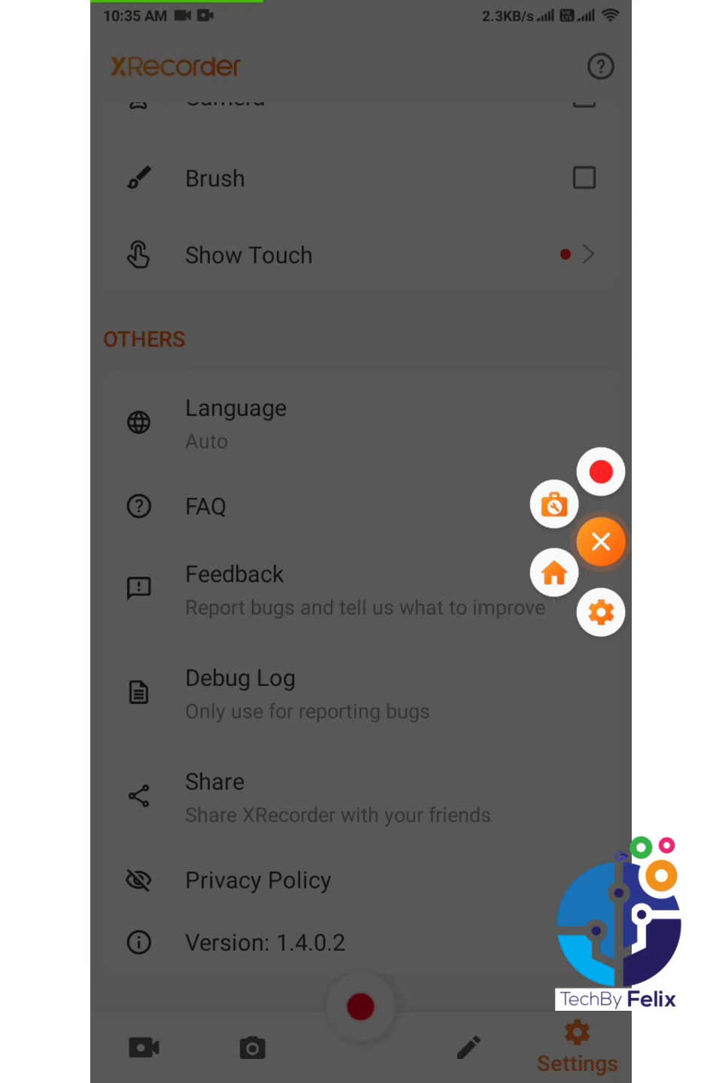
pyautogui.click(599, 473)
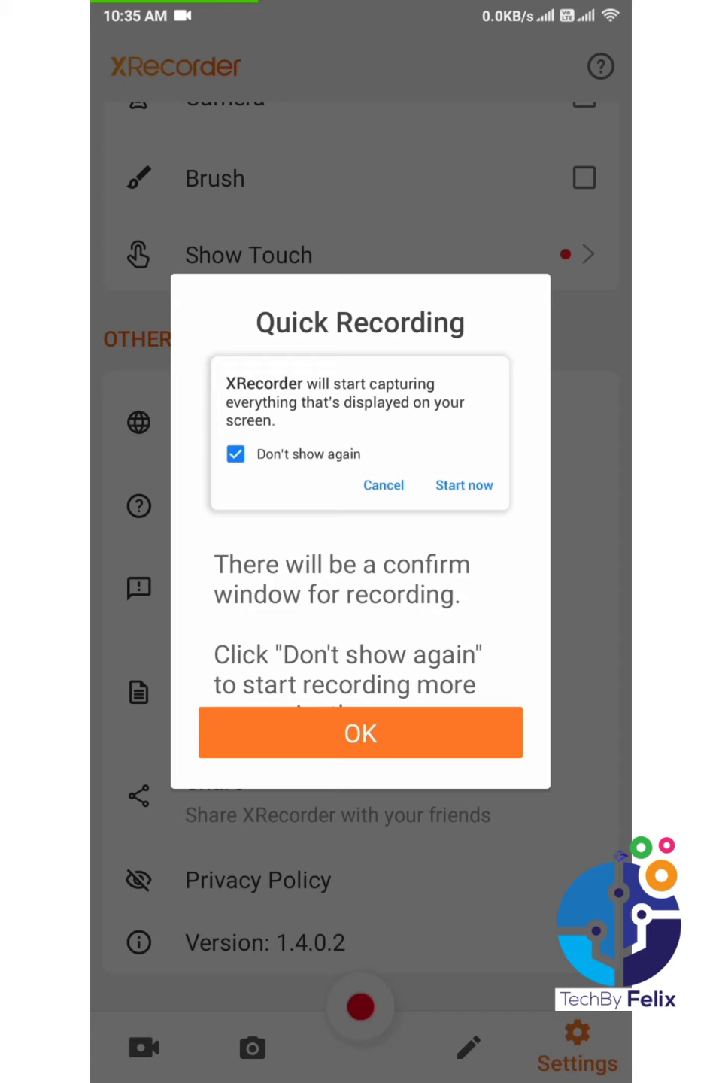
pyautogui.click(362, 733)
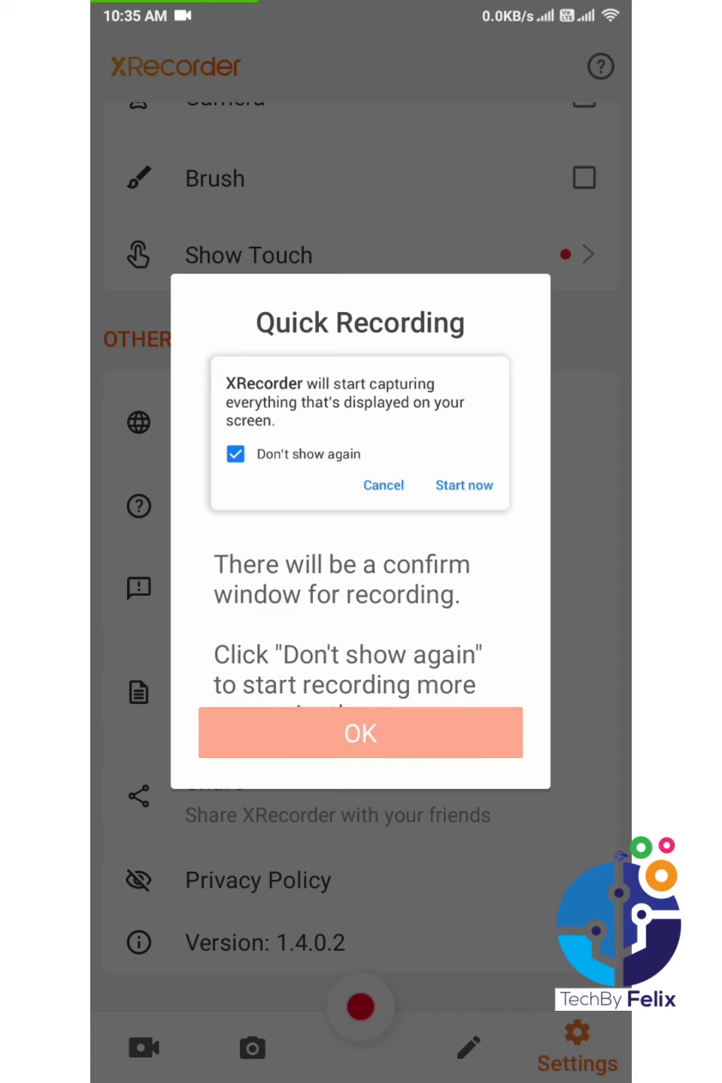
pyautogui.click(360, 732)
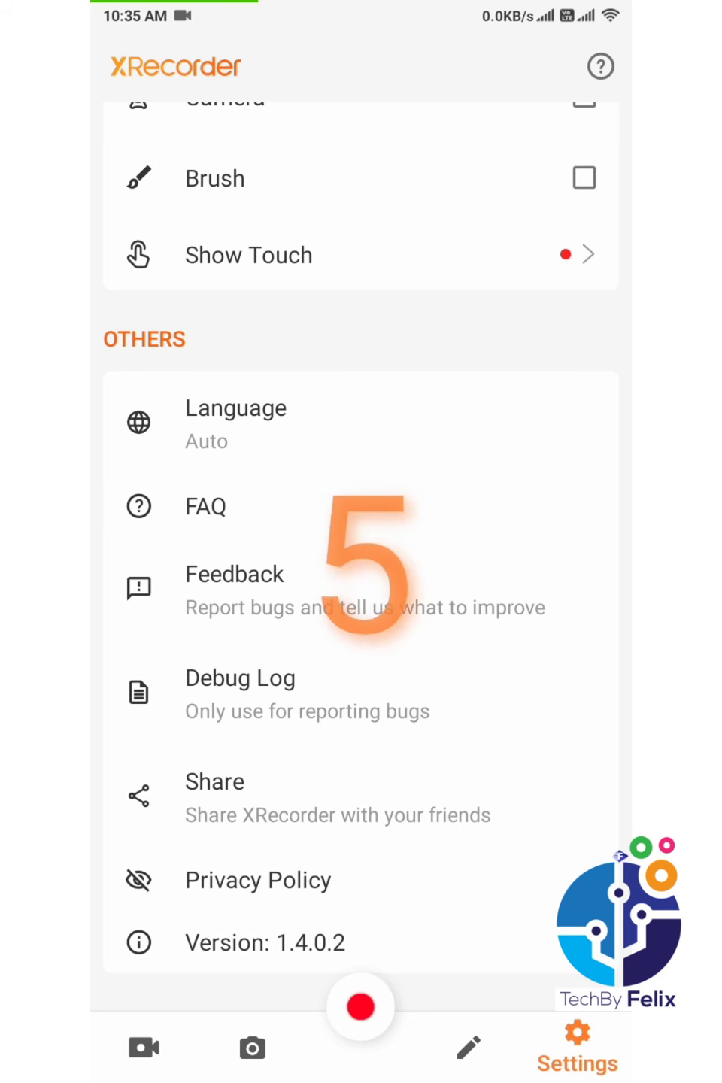